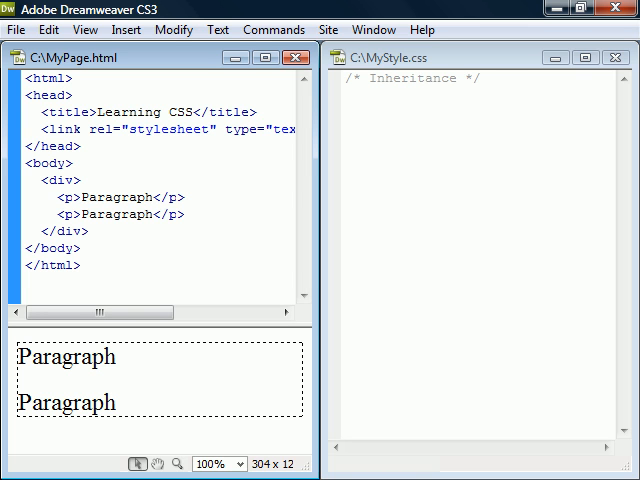
type("div { color: blue; }")
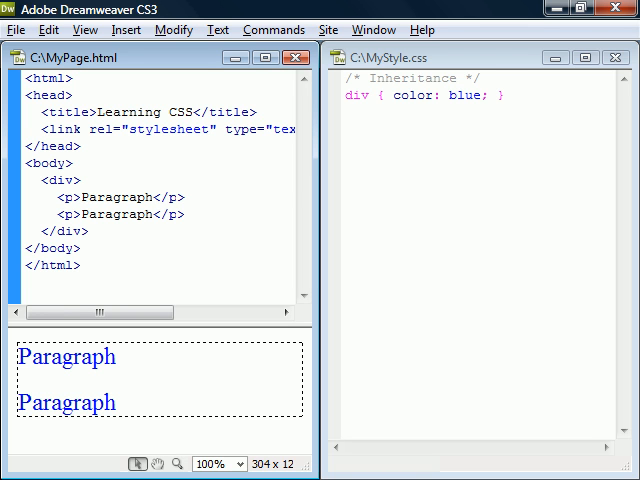
type("border: thin solid green; }")
type("p { border: inherit; ")
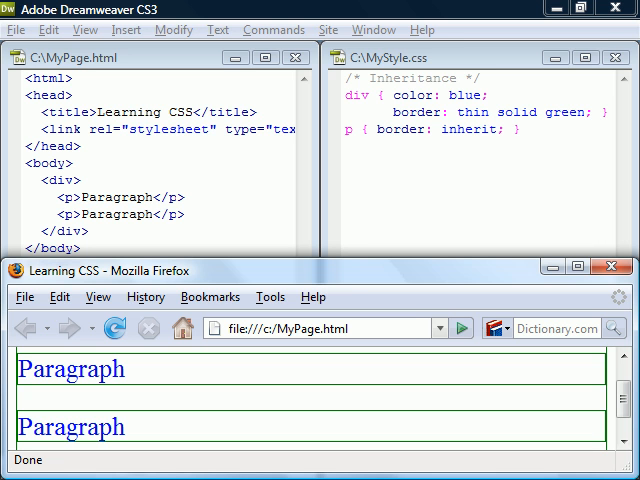
type("p+p { color: red; }")
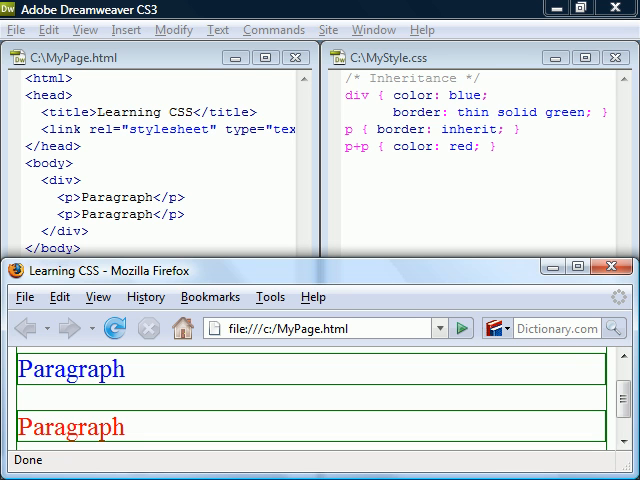
type("body p { background: gray; }")
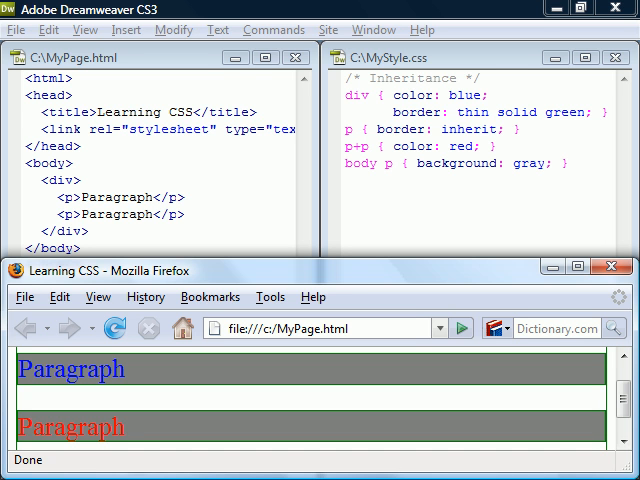
type("div > p { text-align: center; }")
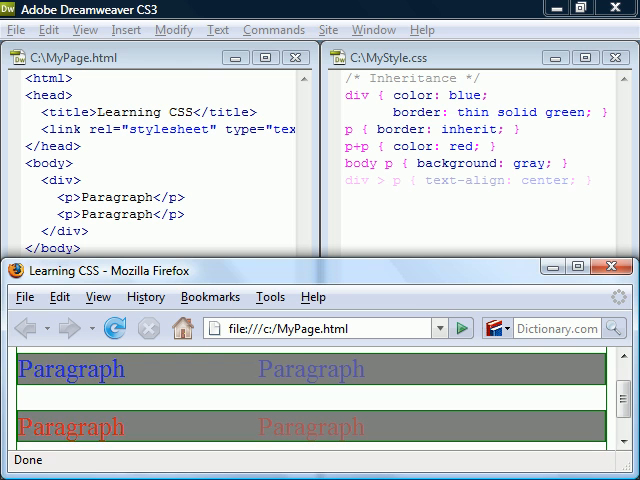